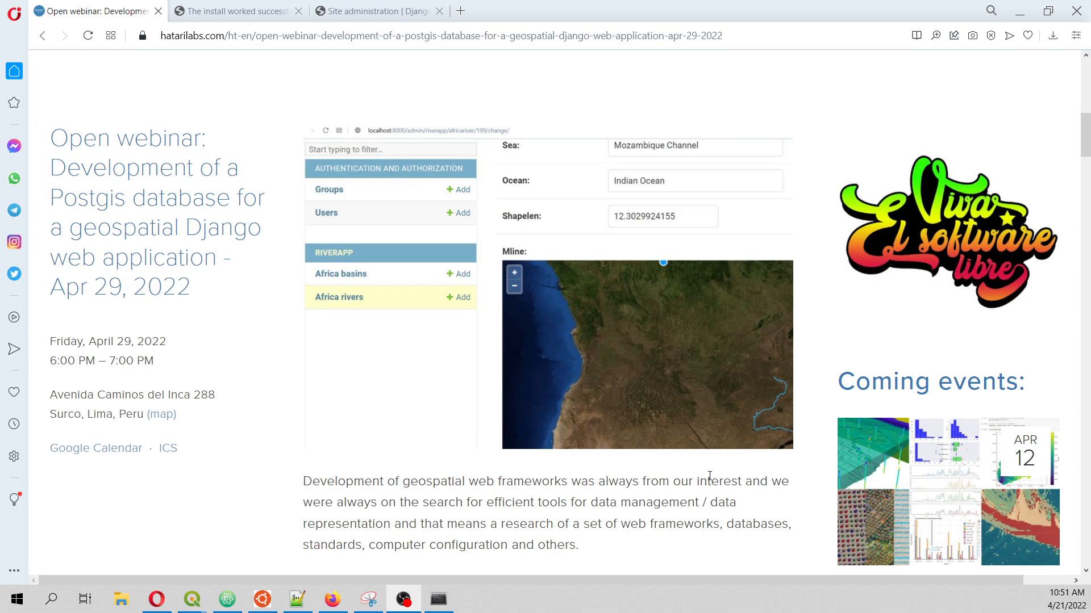
- Review the webinar's Postgis and Django topic list, then switch to the Django install-success tab
scroll("down", 3)
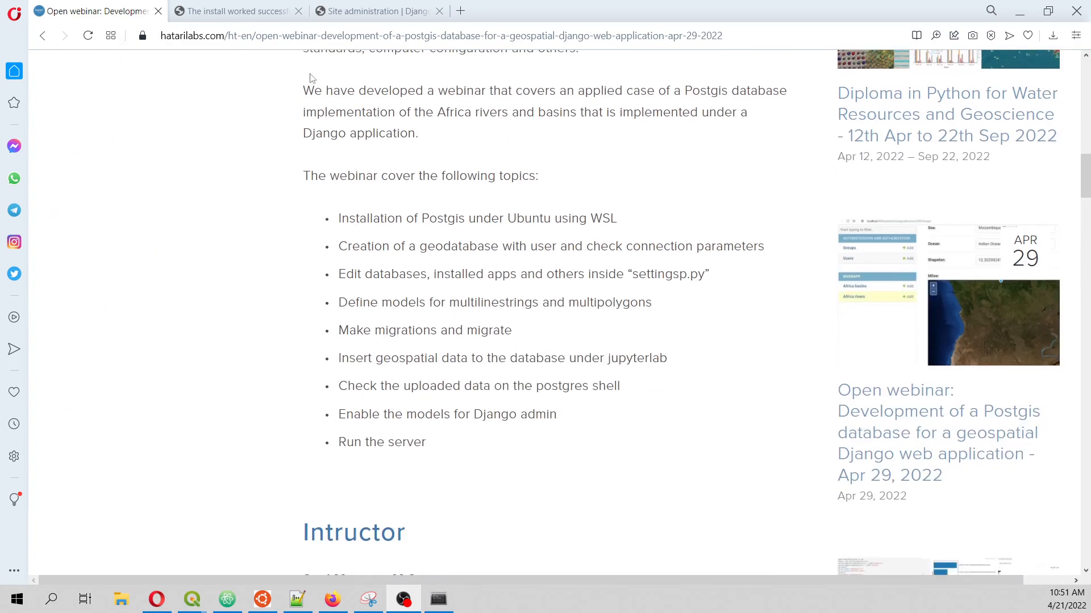
mouse_move(593, 224)
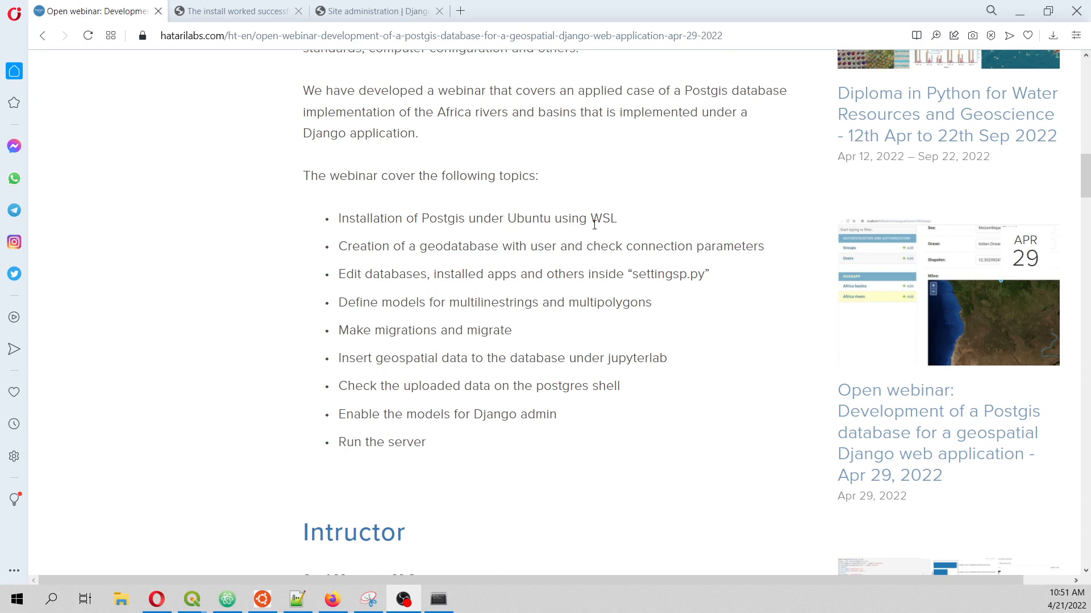
double_click(602, 217)
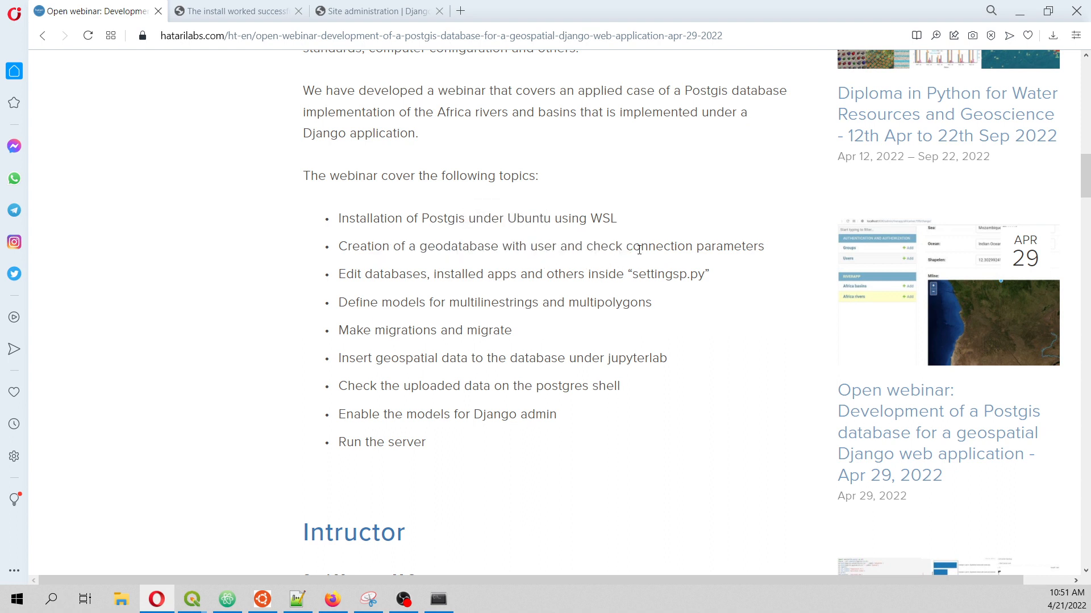
mouse_move(480, 279)
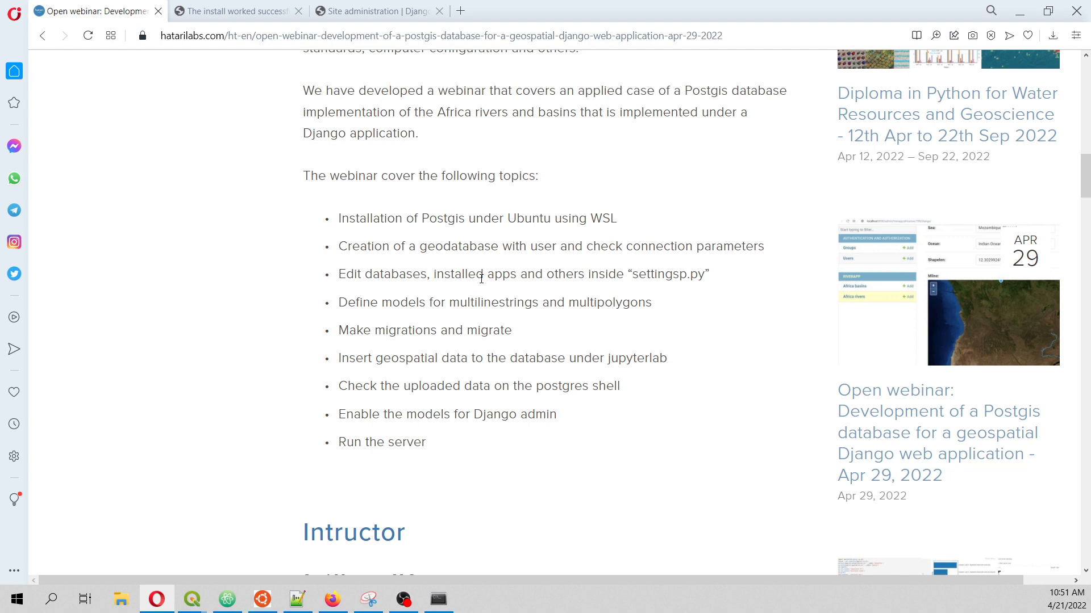
mouse_move(643, 272)
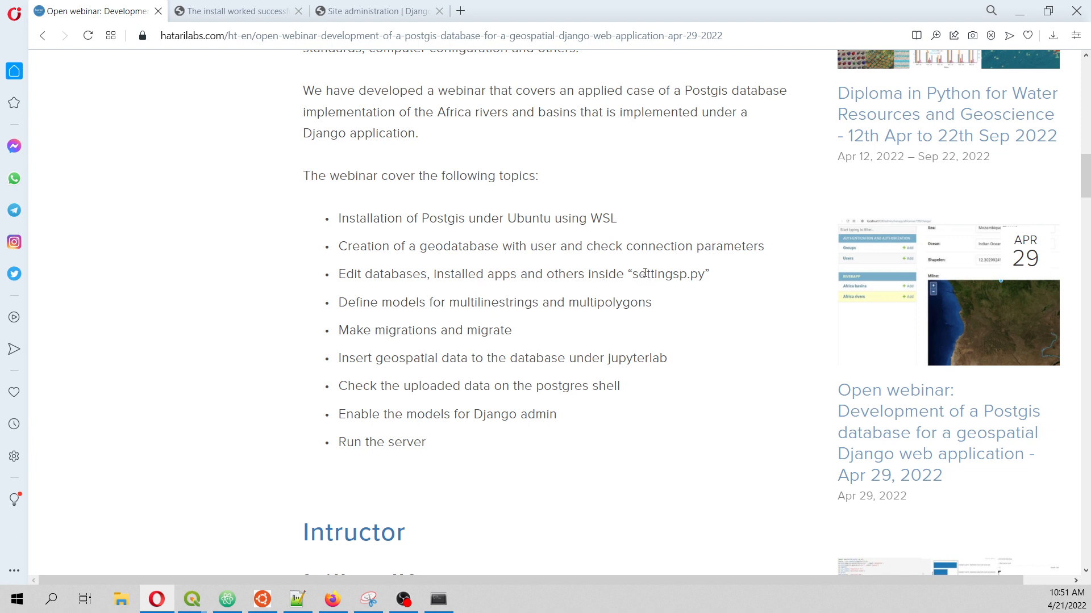
mouse_move(428, 321)
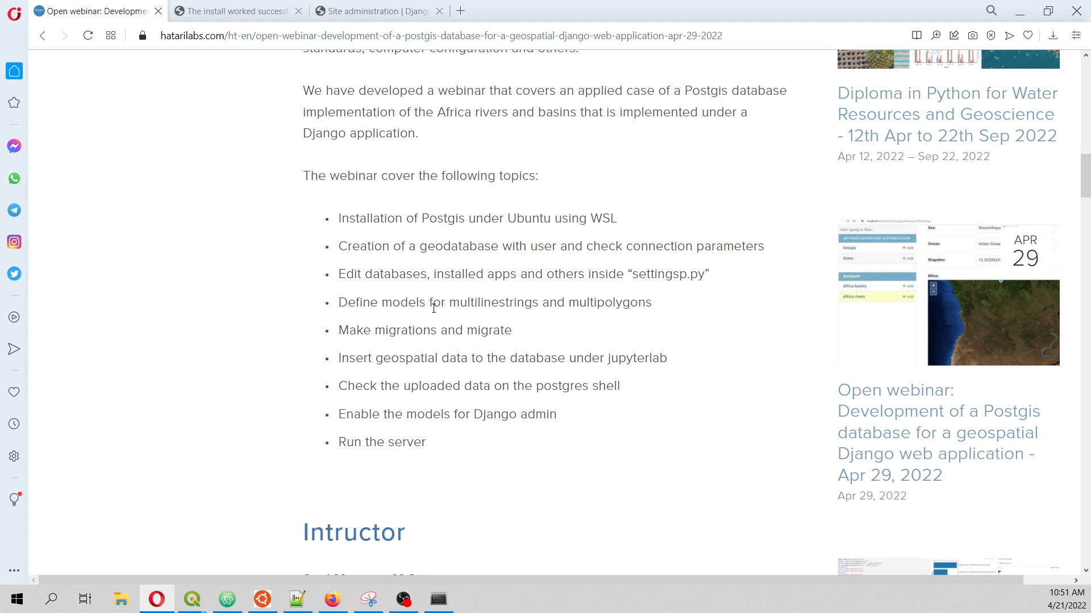
mouse_move(548, 313)
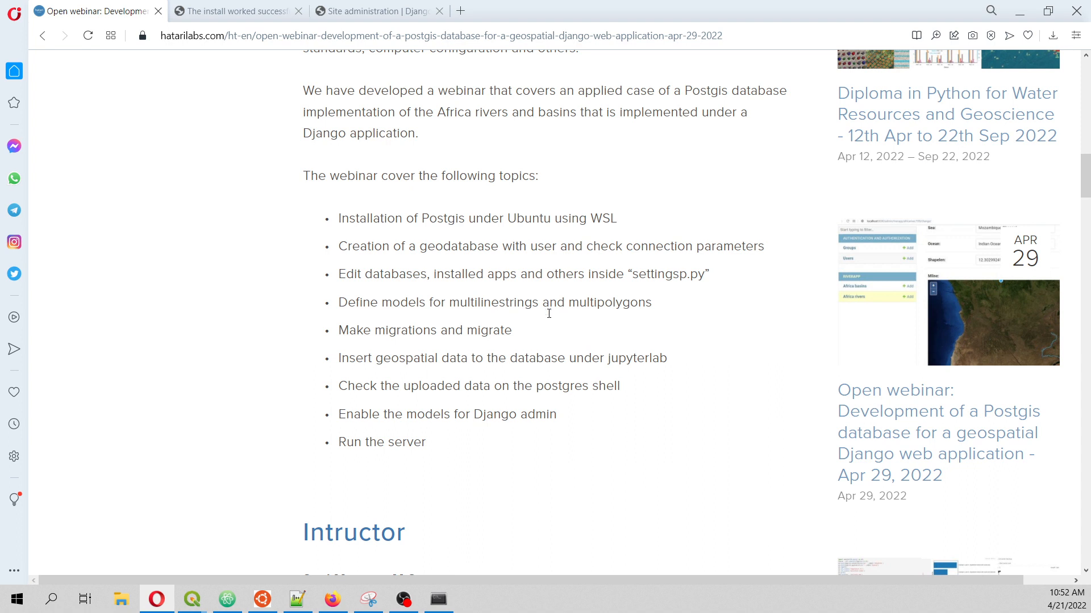
mouse_move(436, 360)
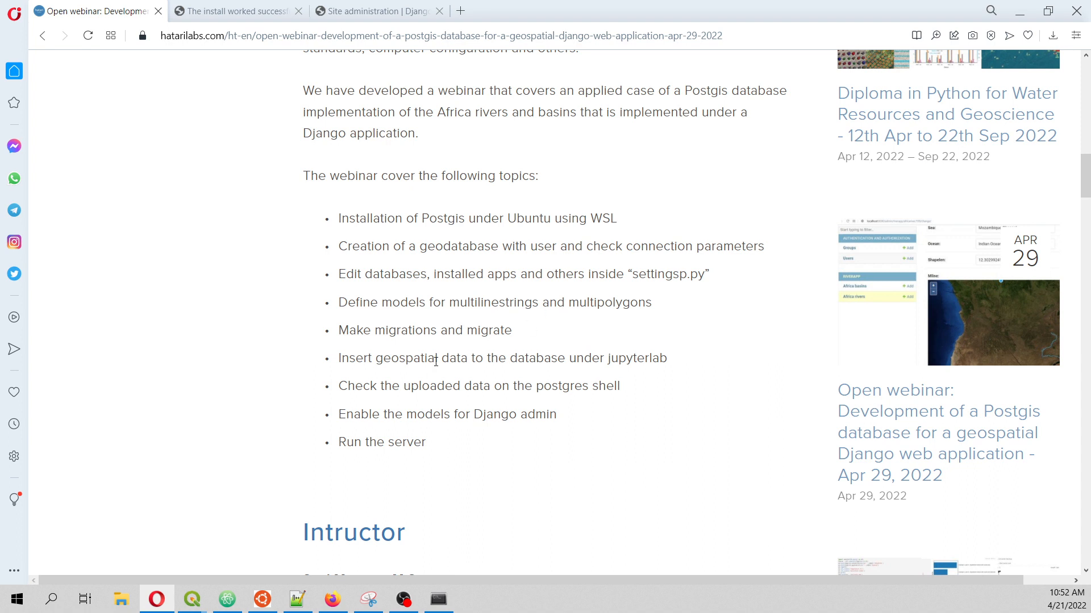
mouse_move(595, 368)
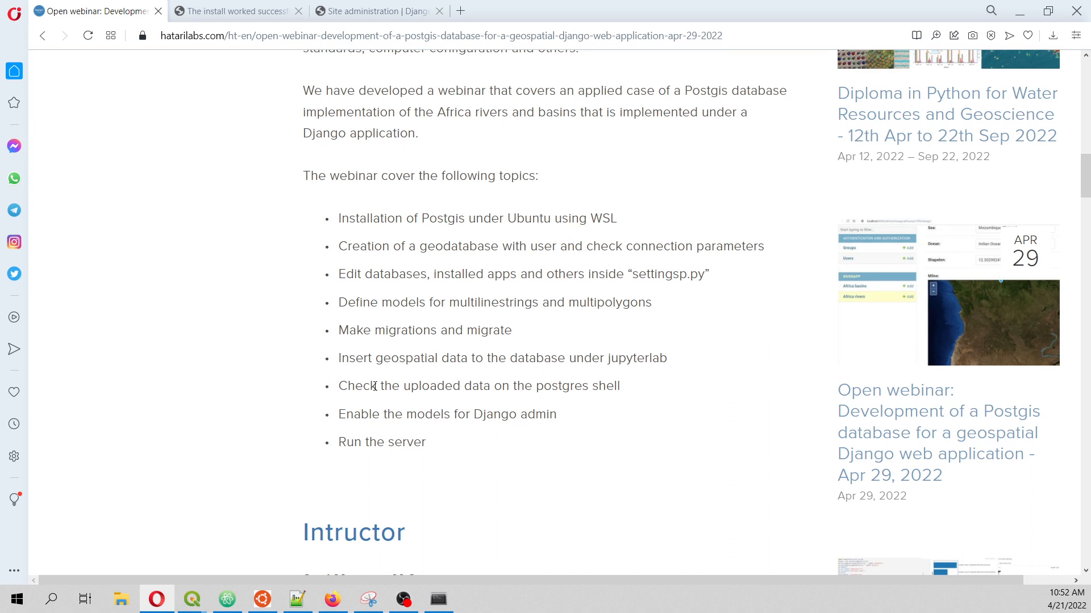
left_click_drag(375, 387, 588, 386)
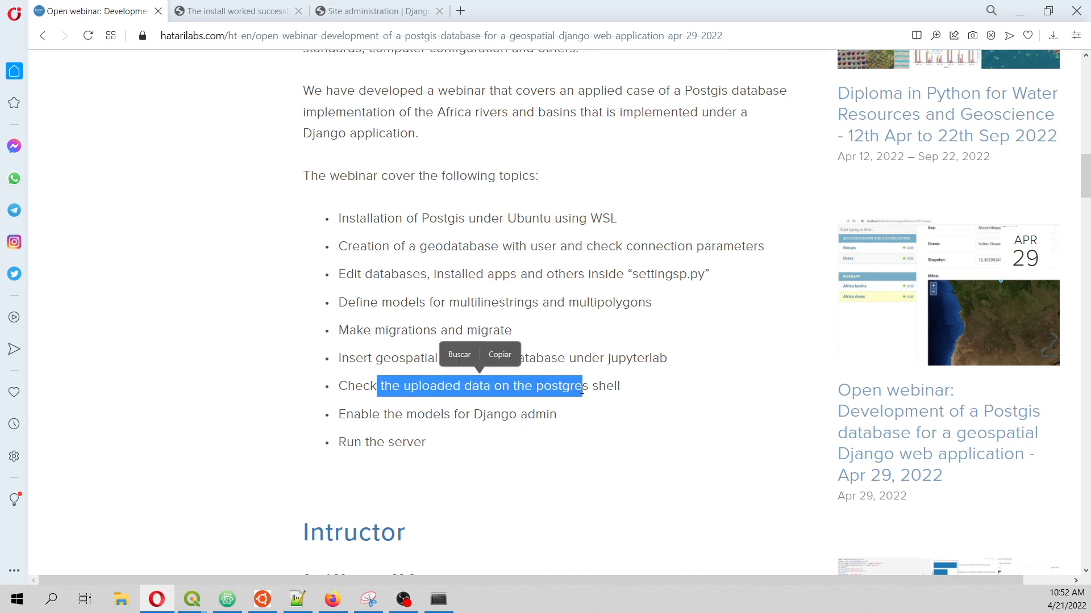
mouse_move(540, 407)
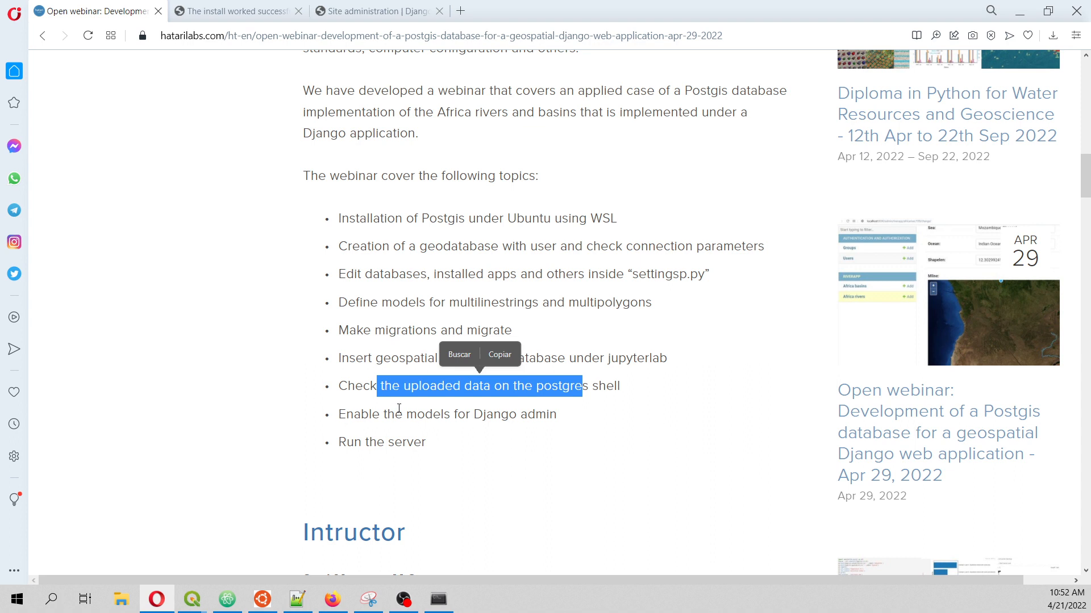
mouse_move(602, 409)
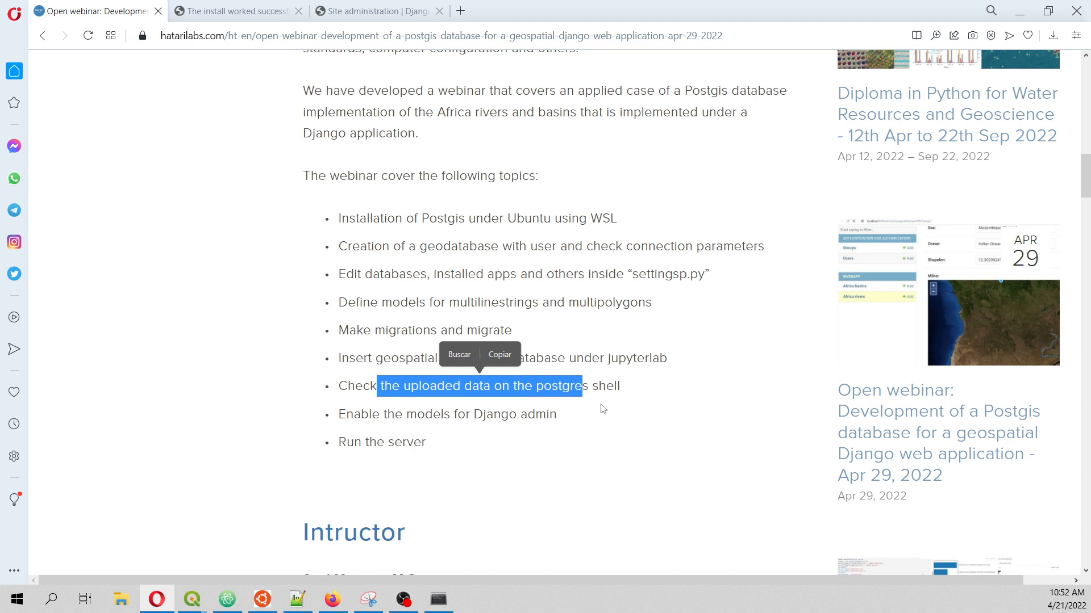
mouse_move(449, 438)
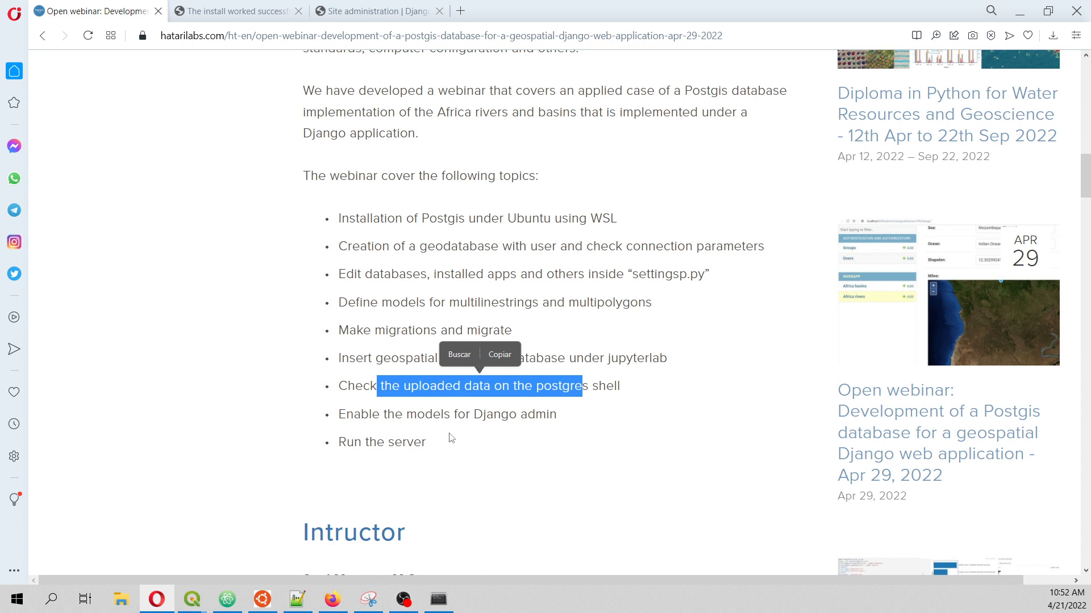
left_click(232, 10)
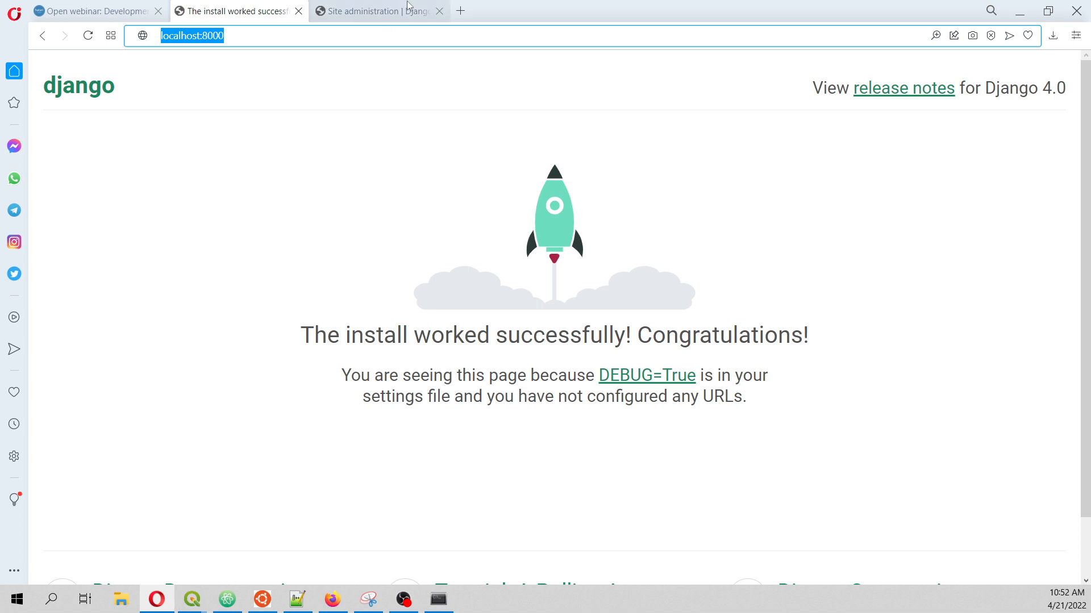
- Open the Africa basins list in Django admin and scroll through the 86 basins
left_click(378, 10)
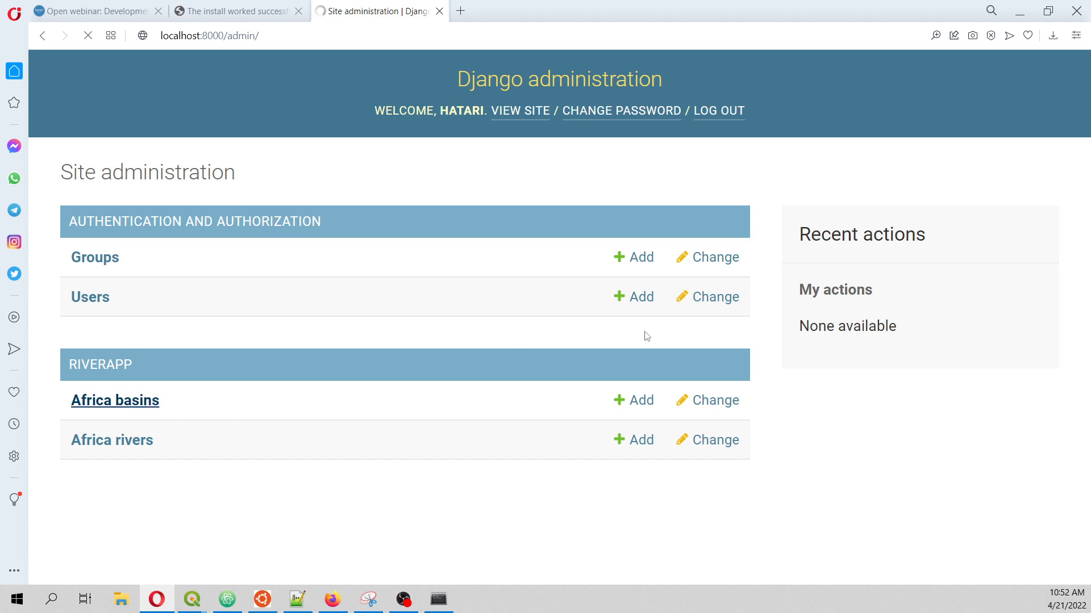
left_click(115, 400)
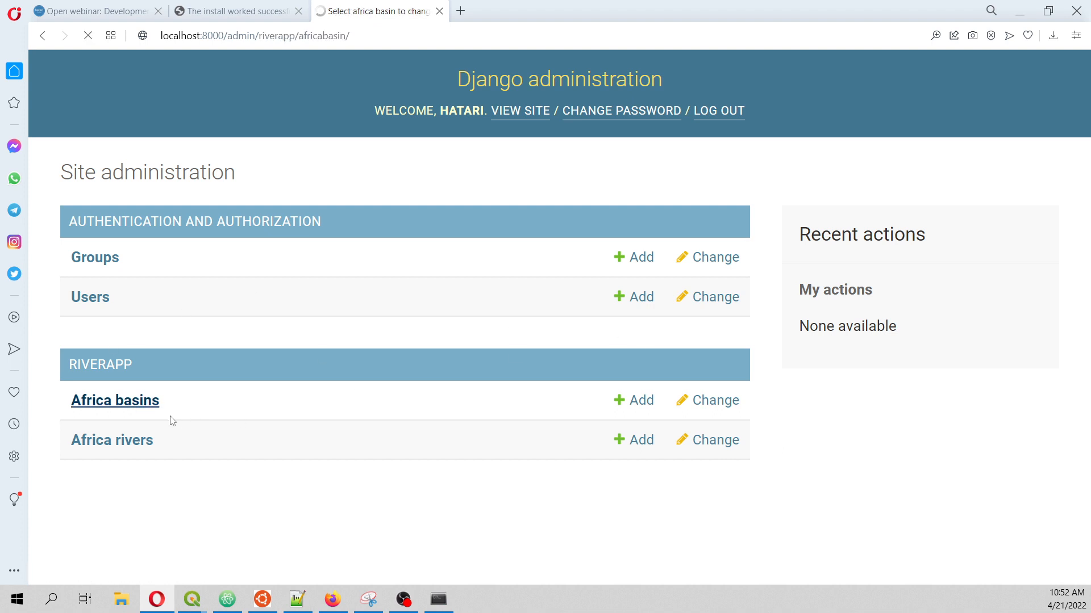
left_click(115, 399)
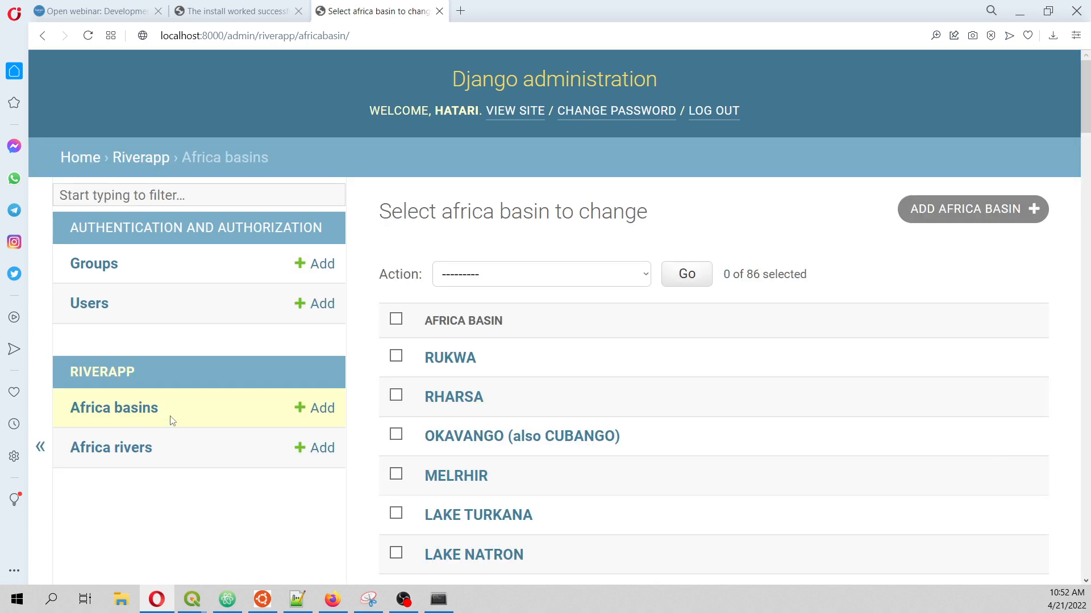
scroll("down", 3)
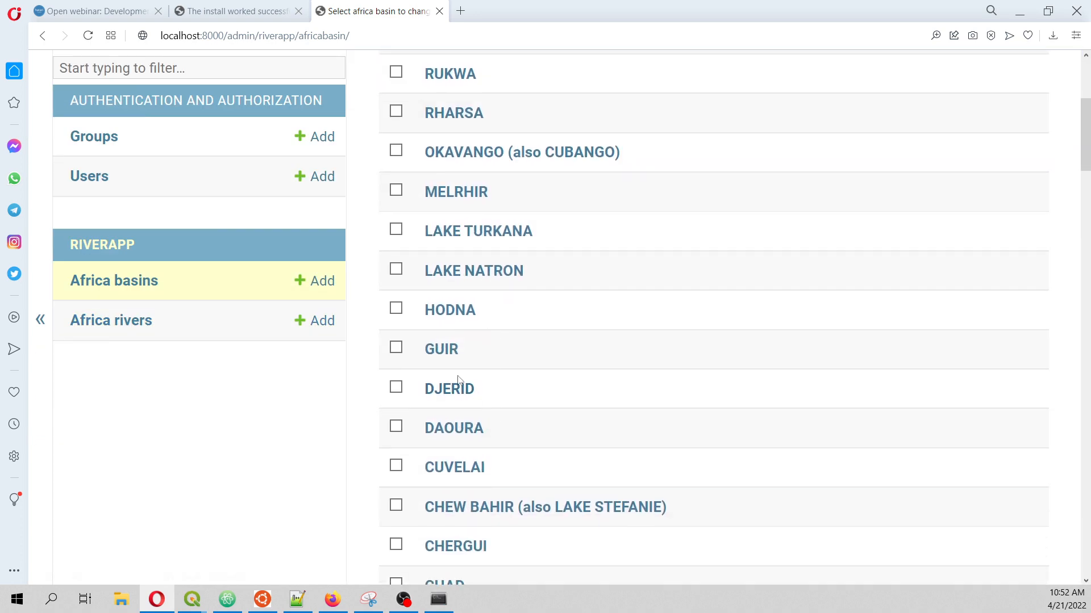
- View the DJERID basin polygon on its map, then open the 100-river Africa rivers list
left_click(449, 388)
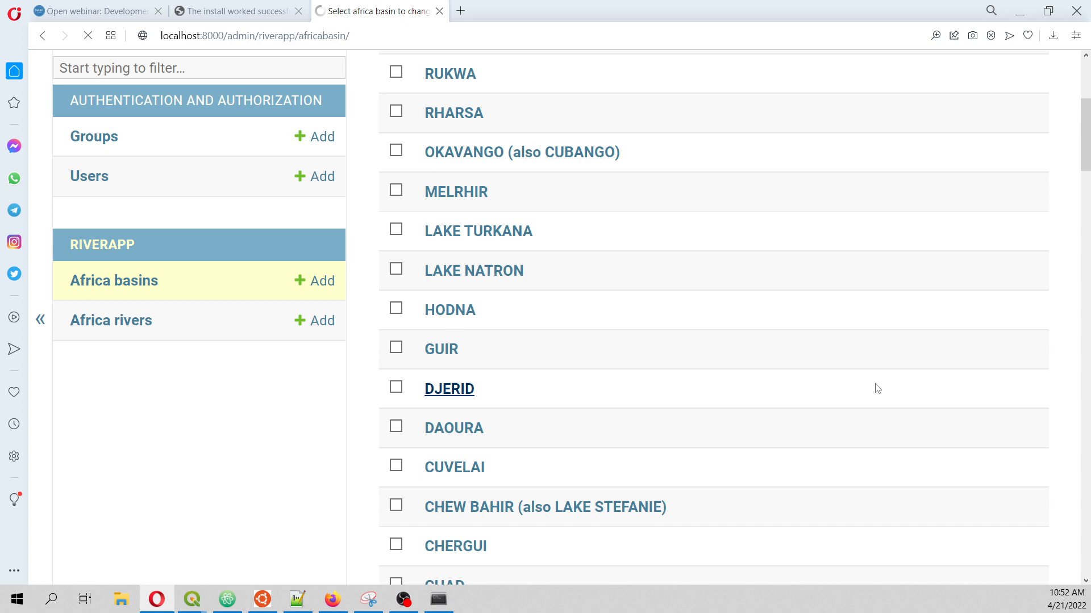
left_click(449, 388)
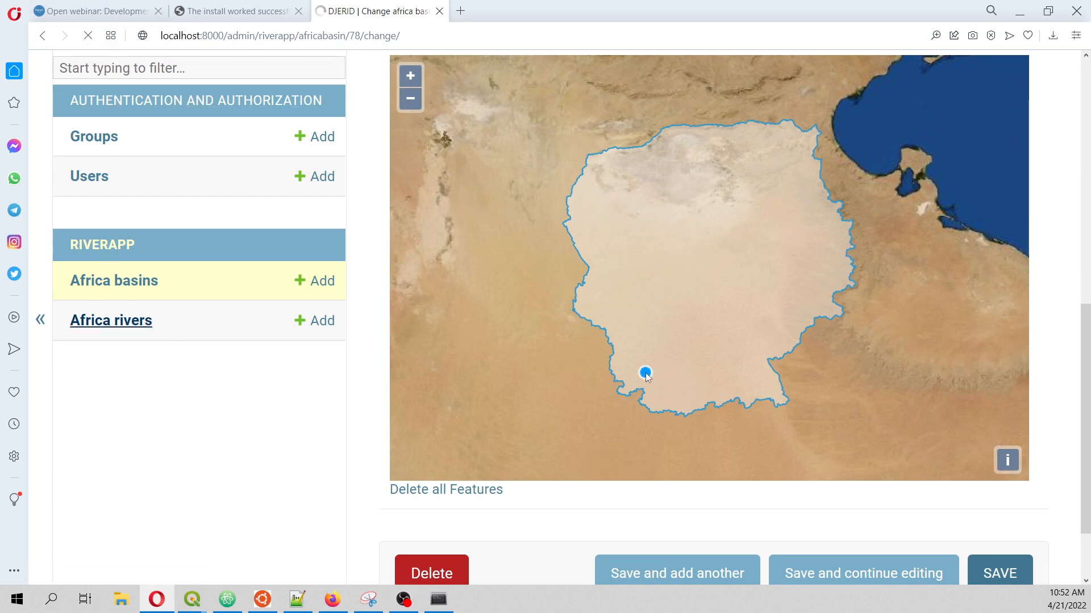
left_click(111, 320)
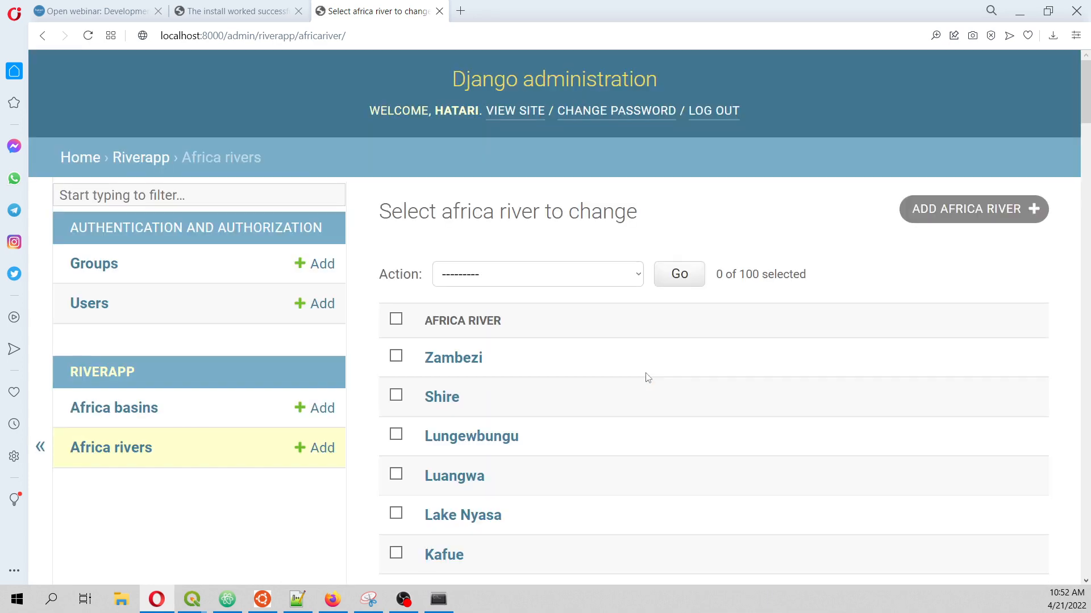
- Open the Volta river record from the Africa rivers list
scroll("down", 3)
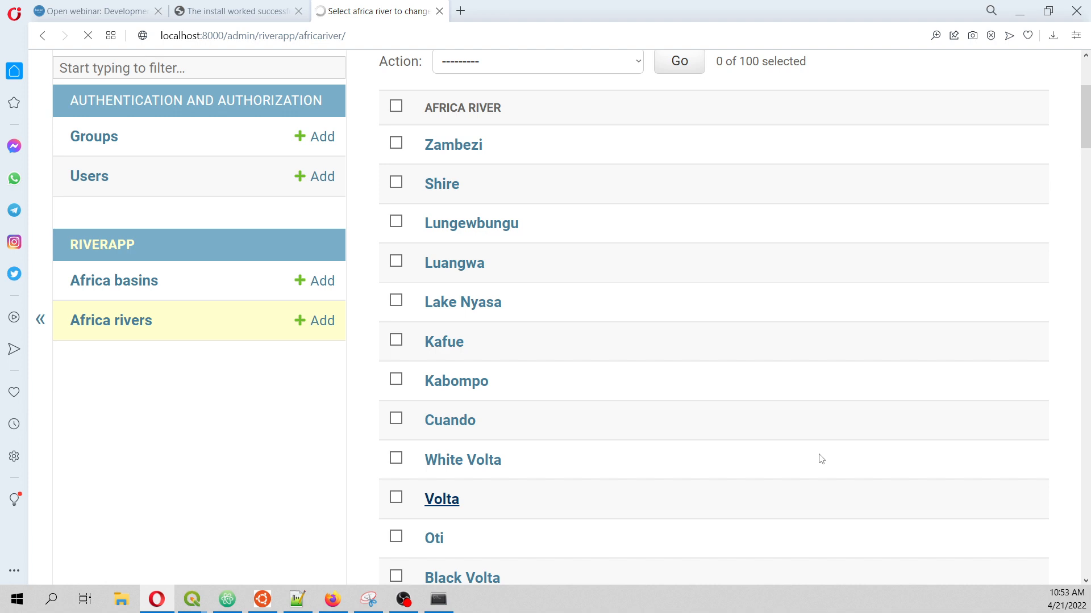
left_click(440, 498)
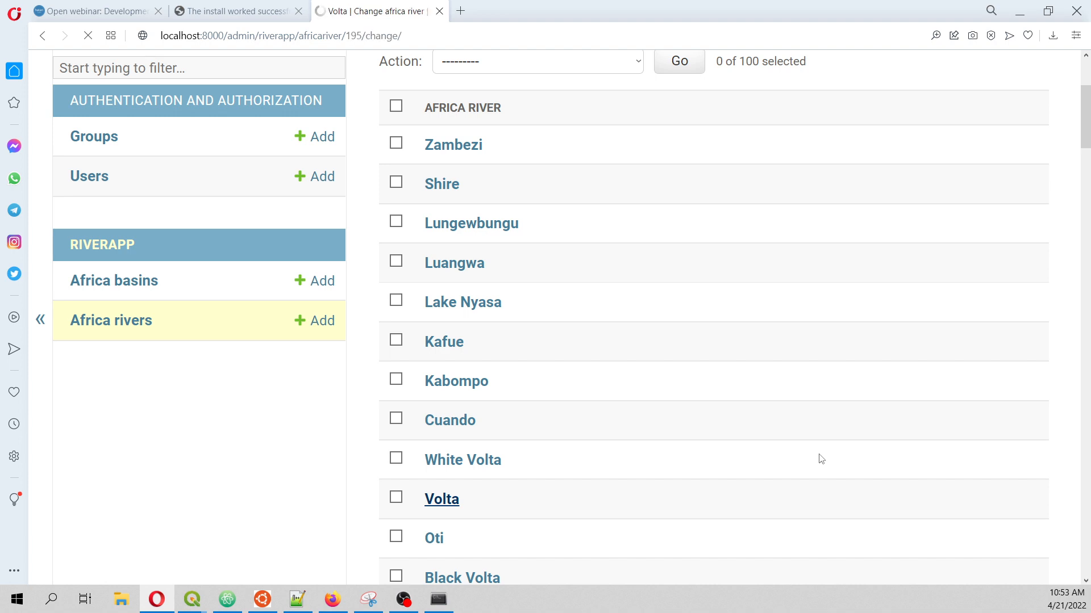
left_click(440, 499)
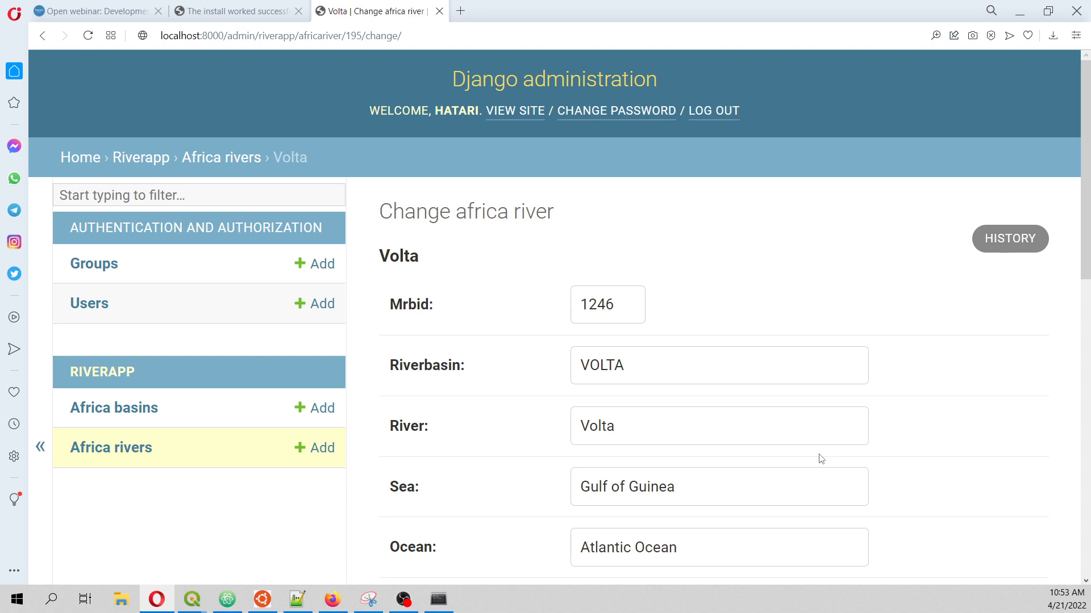
- Pan the Mline map along the Volta river's course, then return to the webinar page
scroll("down", 3)
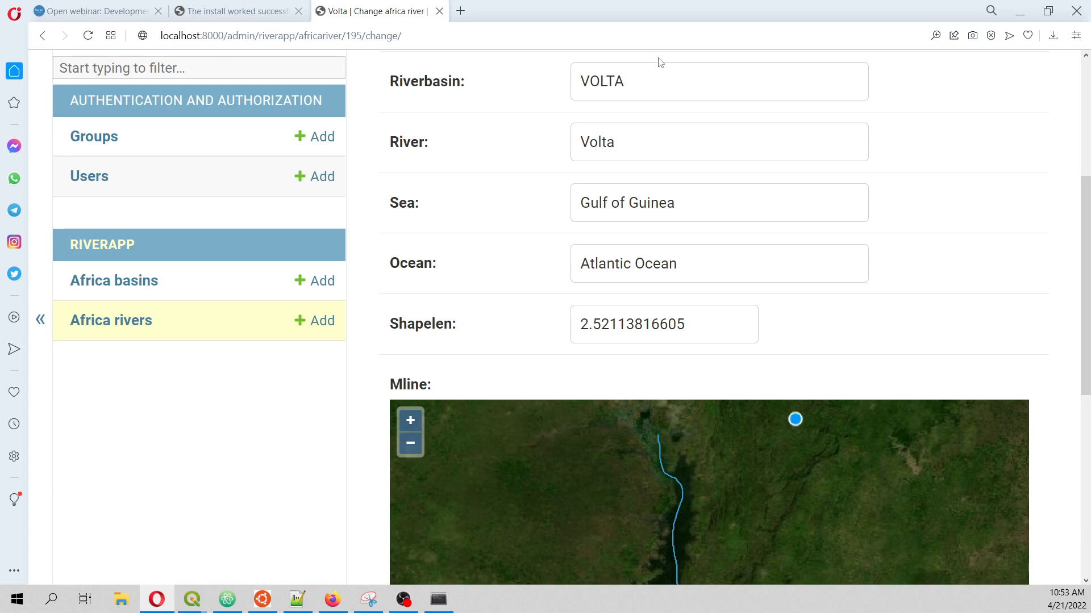
scroll("down", 3)
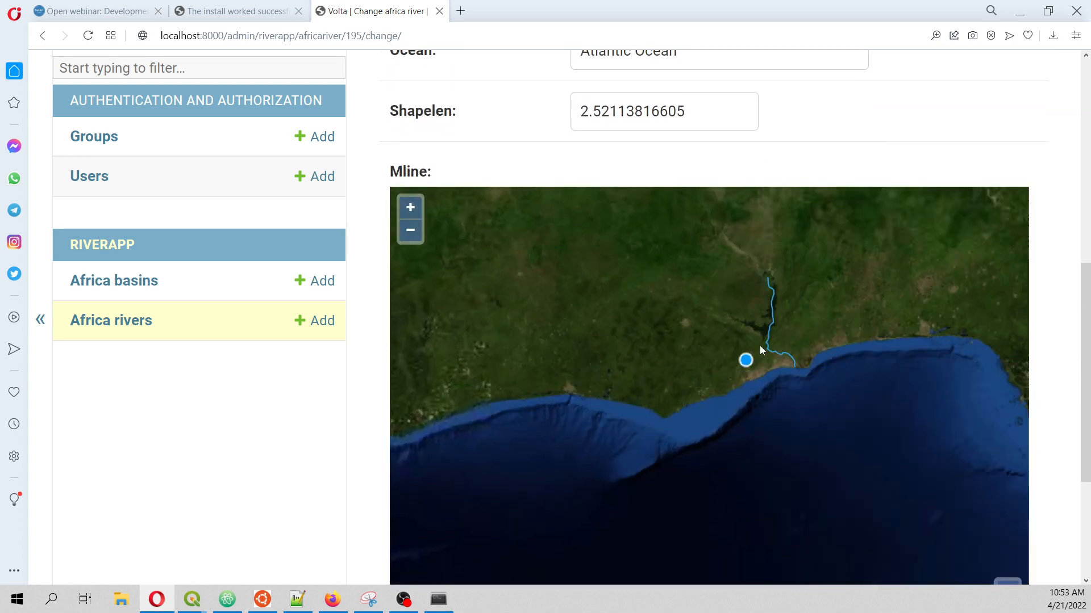
left_click_drag(746, 359, 817, 294)
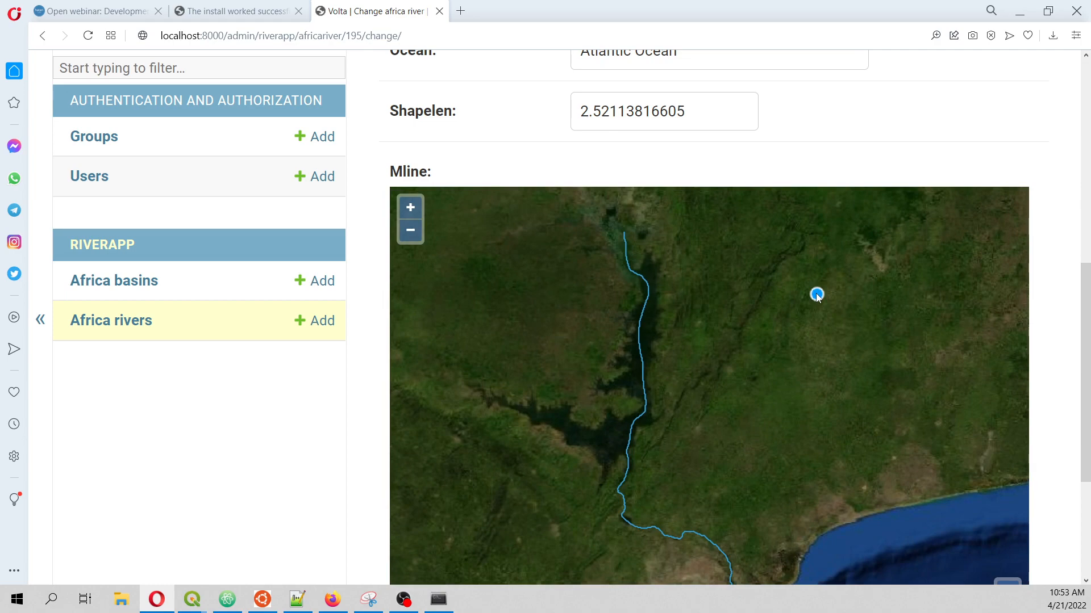
left_click_drag(817, 294, 448, 300)
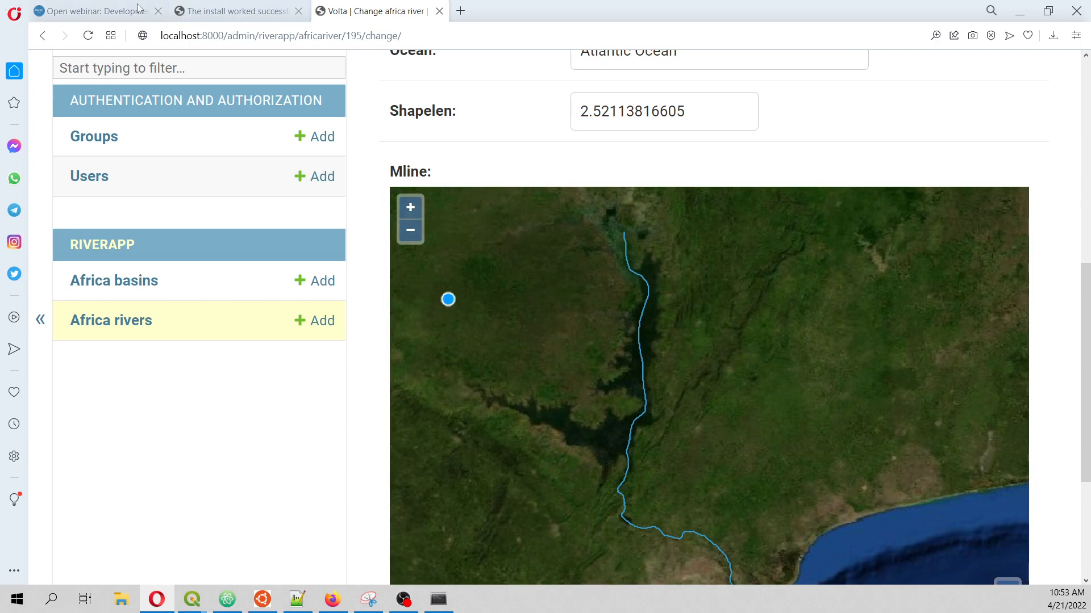
left_click(93, 10)
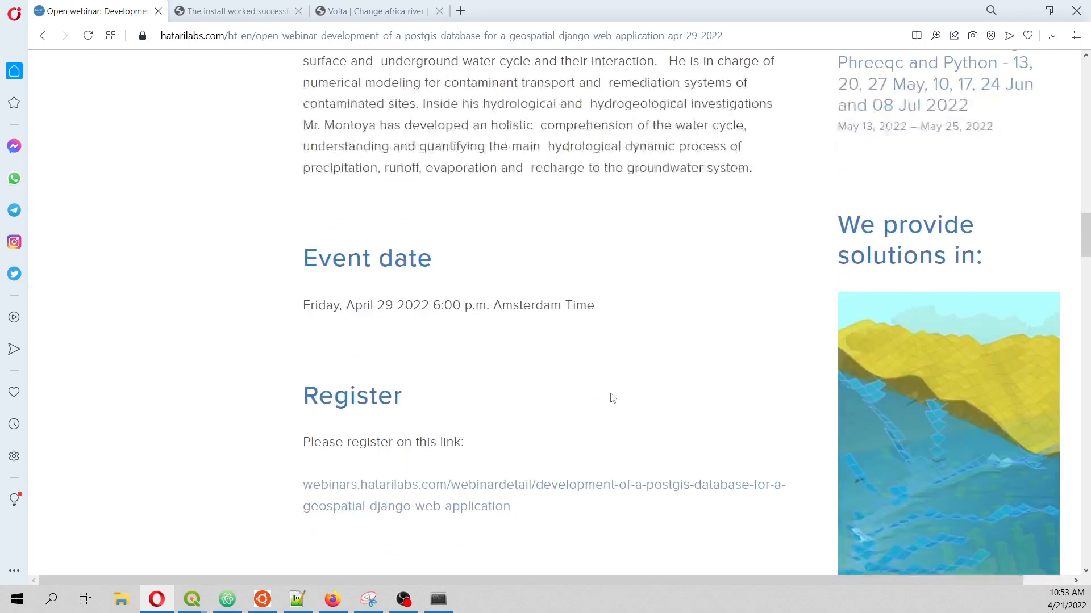
- Open the webinar registration page, view its Register form, and minimize the Anaconda Prompt
left_click(544, 484)
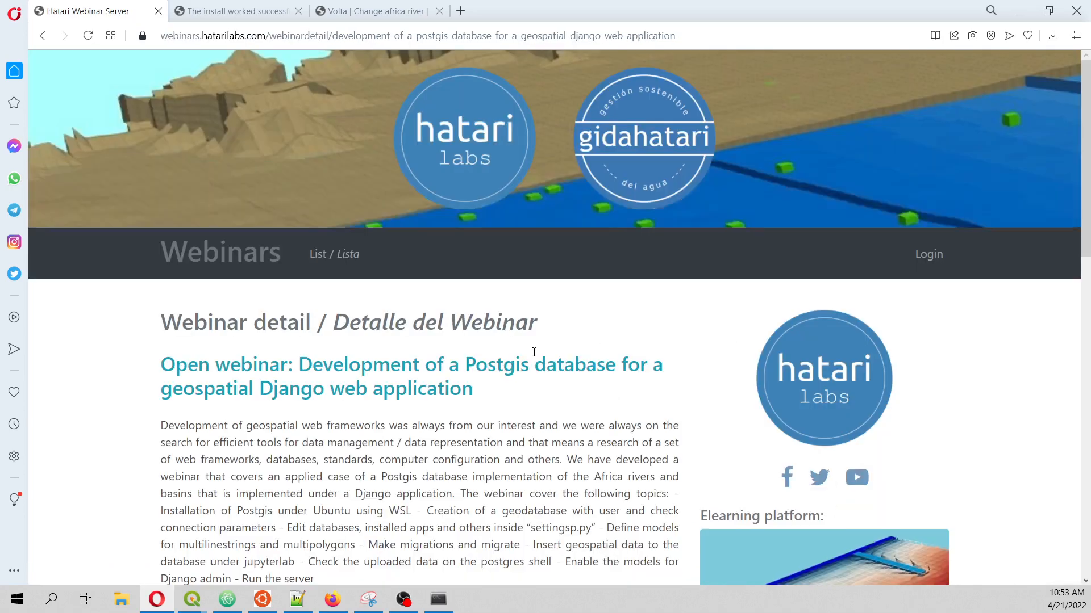
scroll("down", 3)
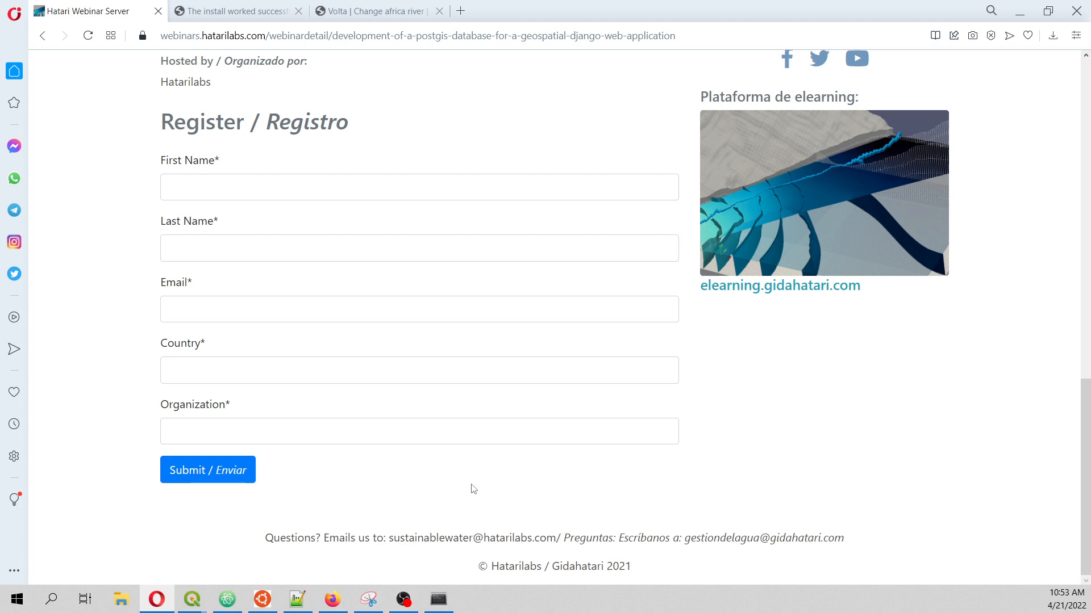
mouse_move(595, 475)
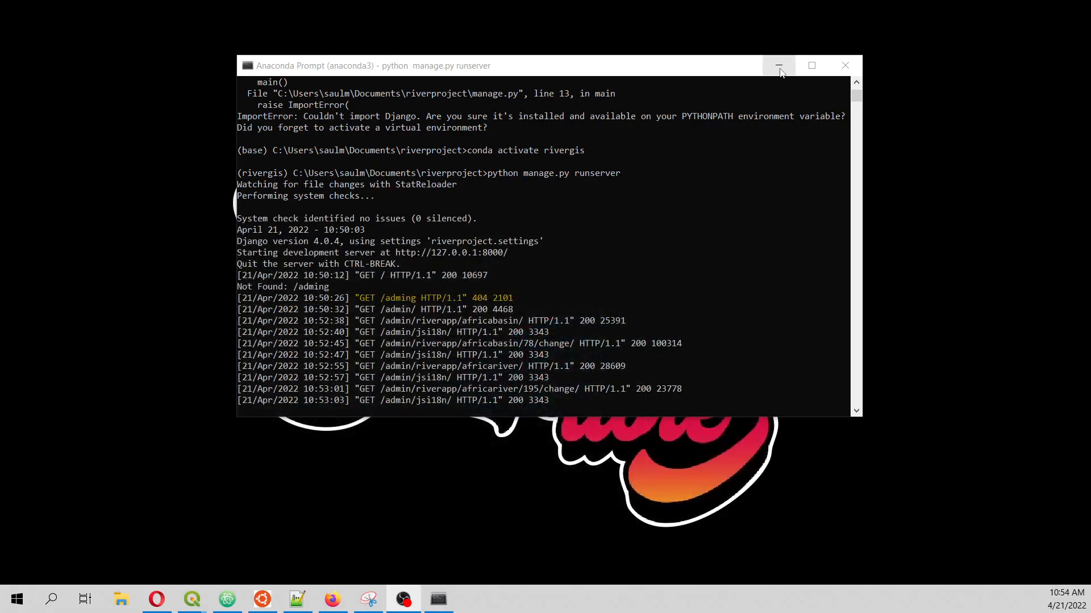
left_click(778, 65)
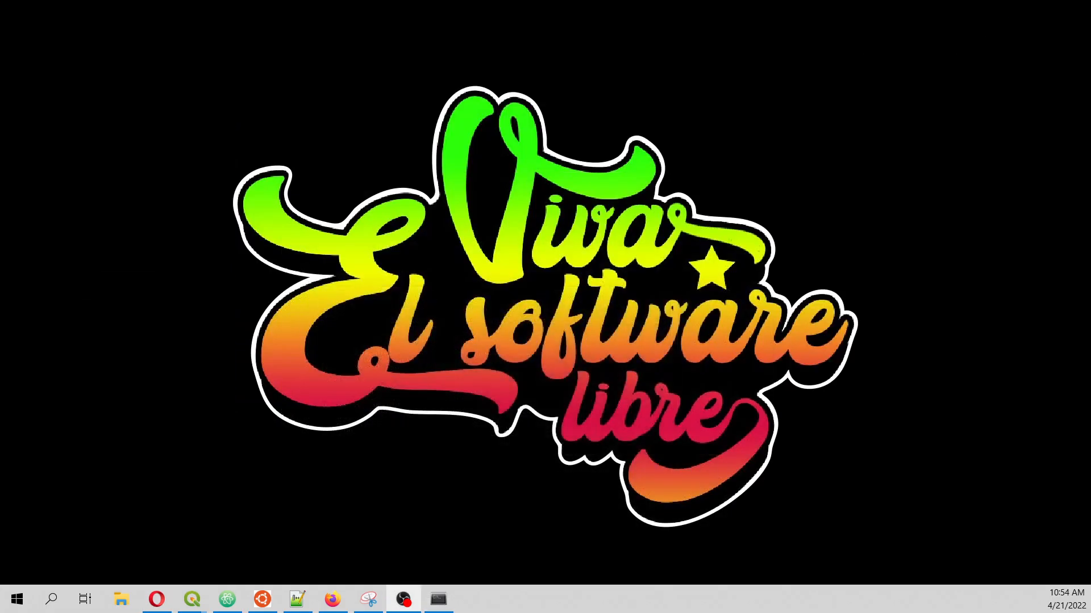